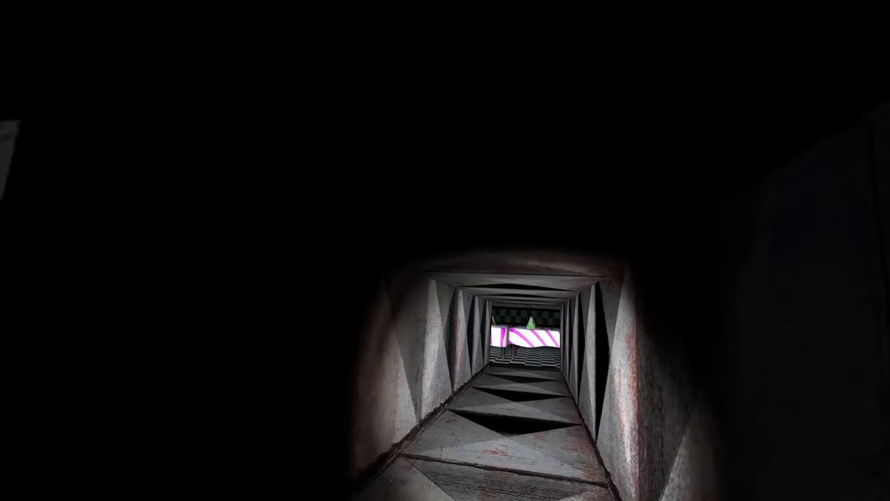
key(W)
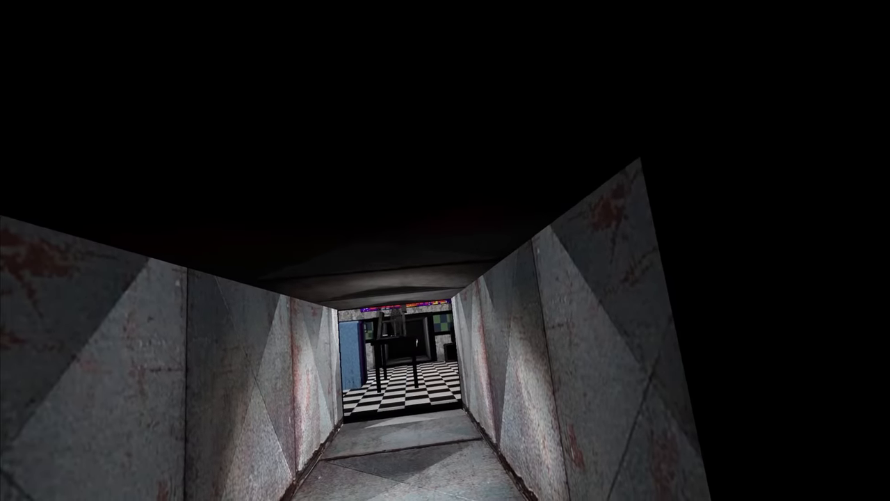